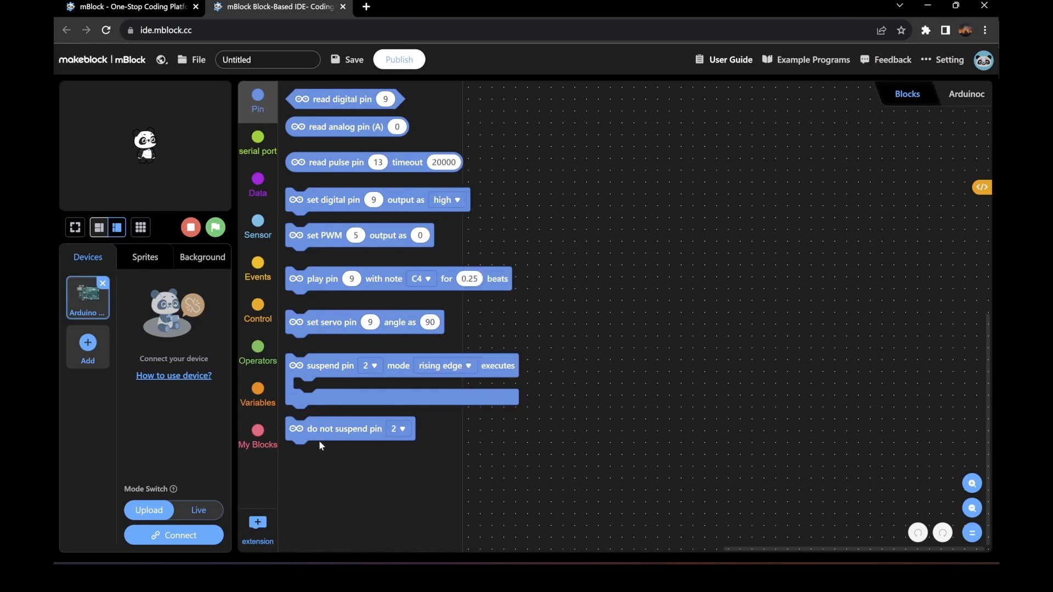
- Place a 'when Arduino Uno starts up' event with an empty forever loop beneath it
left_click(258, 269)
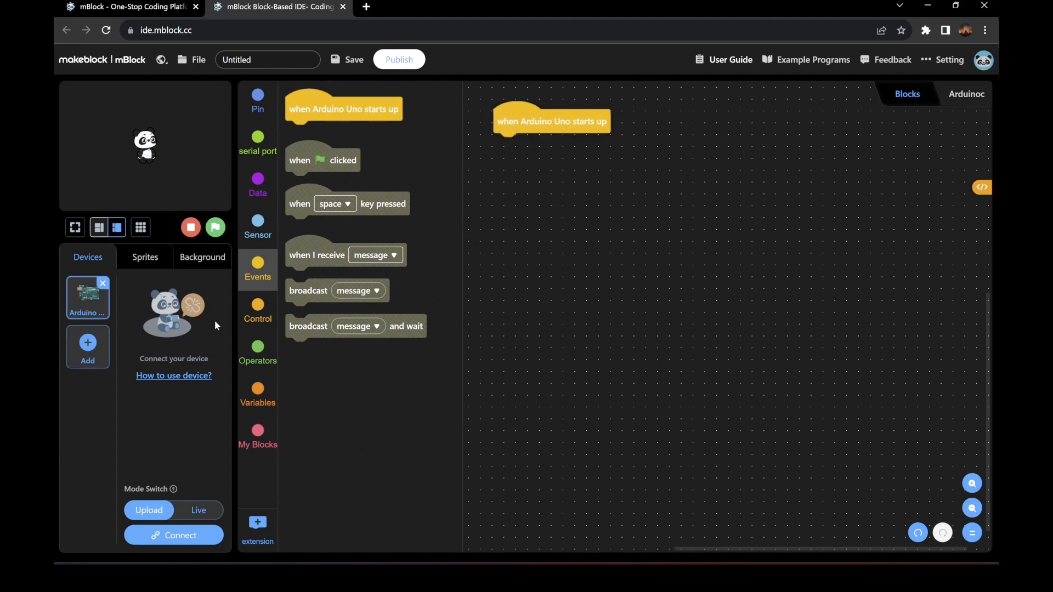
left_click(257, 308)
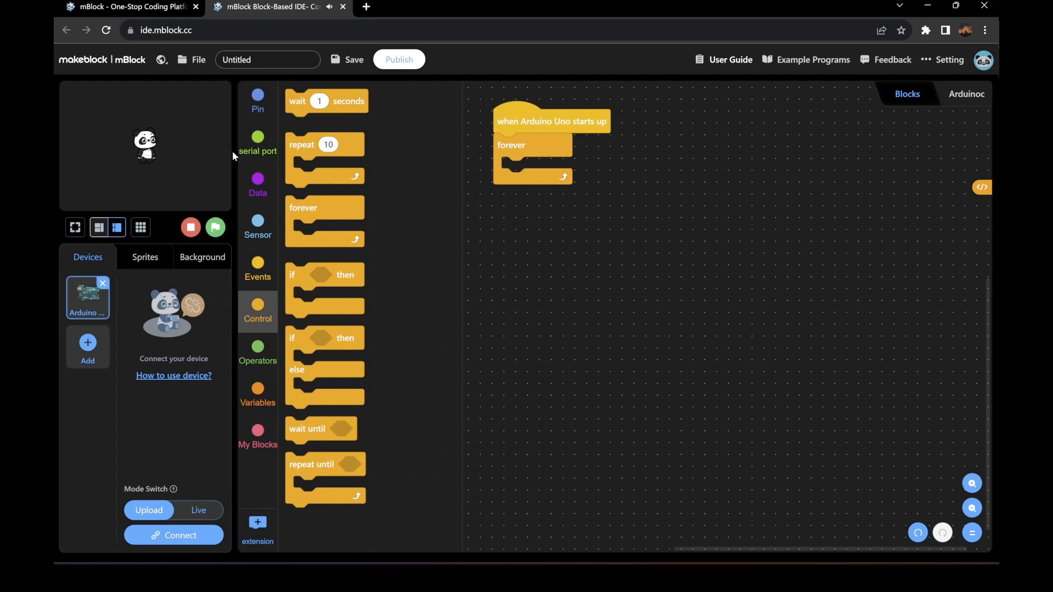
- Add 'set digital pin 13 output as high' and 'wait 1 seconds' inside the forever loop
left_click(257, 98)
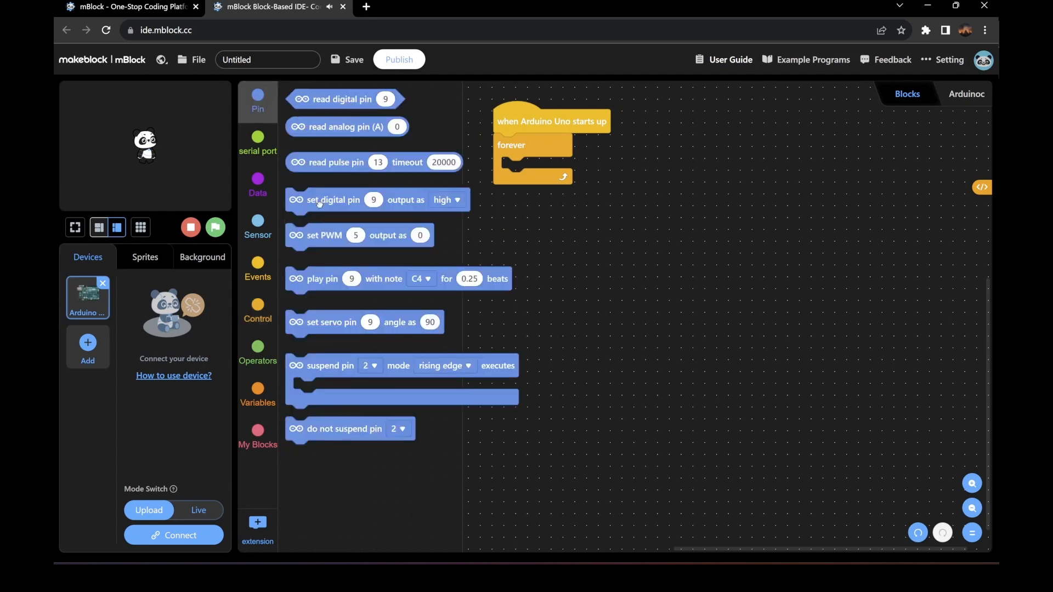
left_click_drag(332, 200, 547, 168)
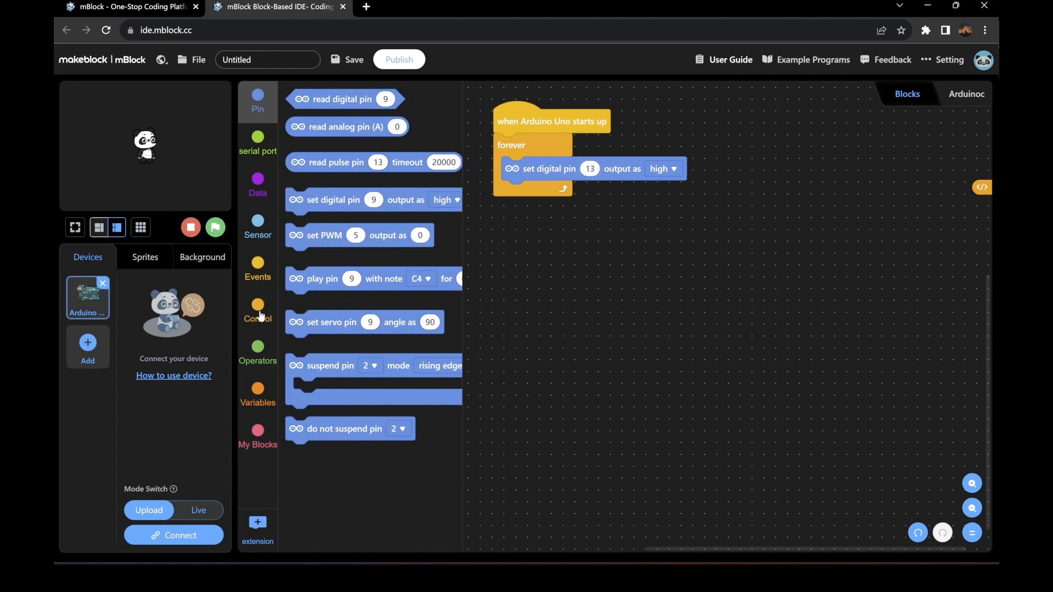
left_click(257, 310)
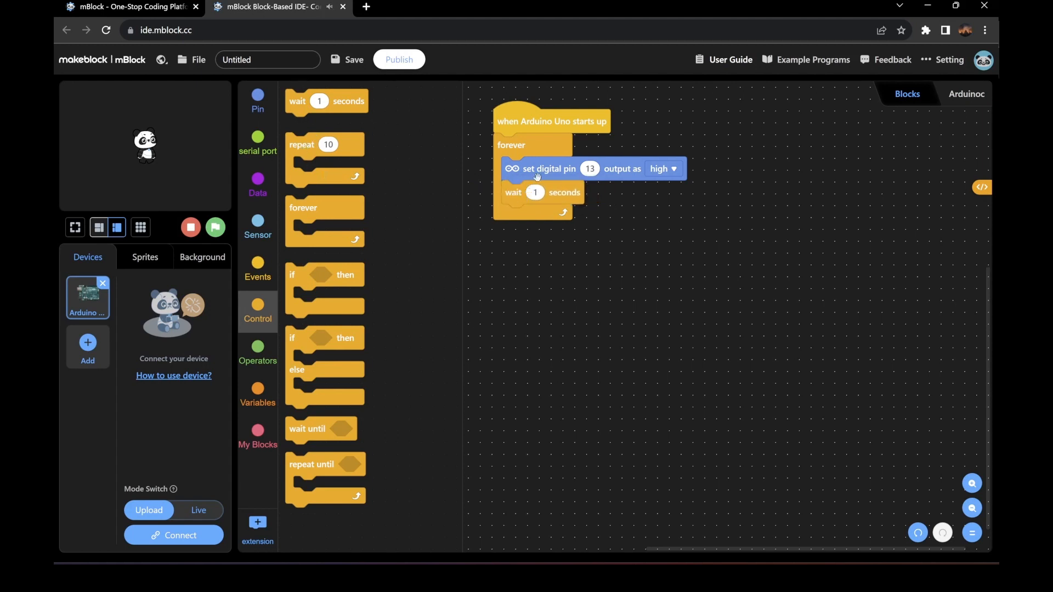
- Duplicate the pin and wait blocks below the first wait, switching the copy's output to low
right_click(546, 168)
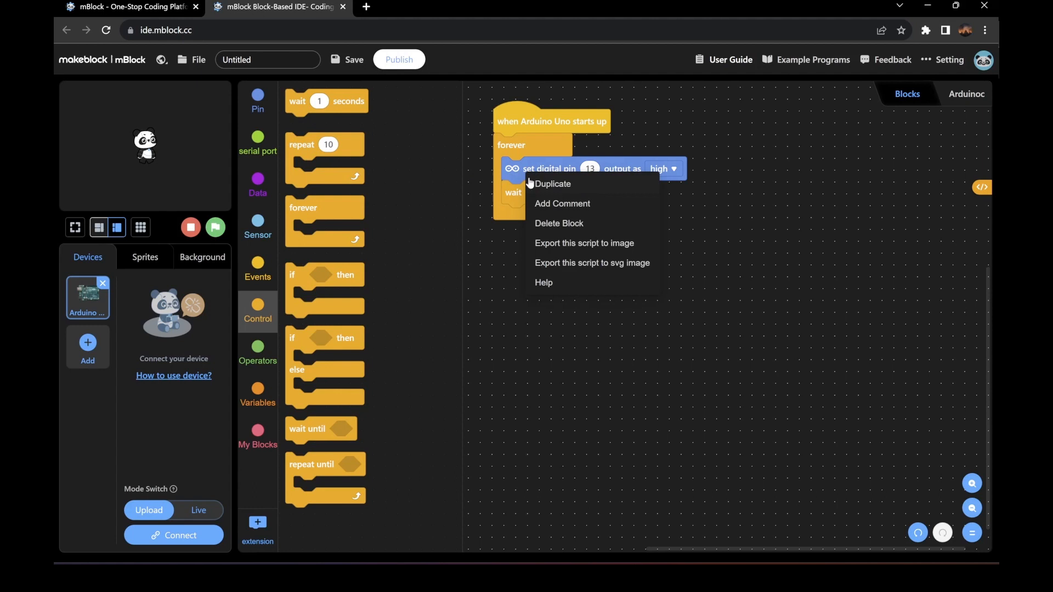
left_click(552, 183)
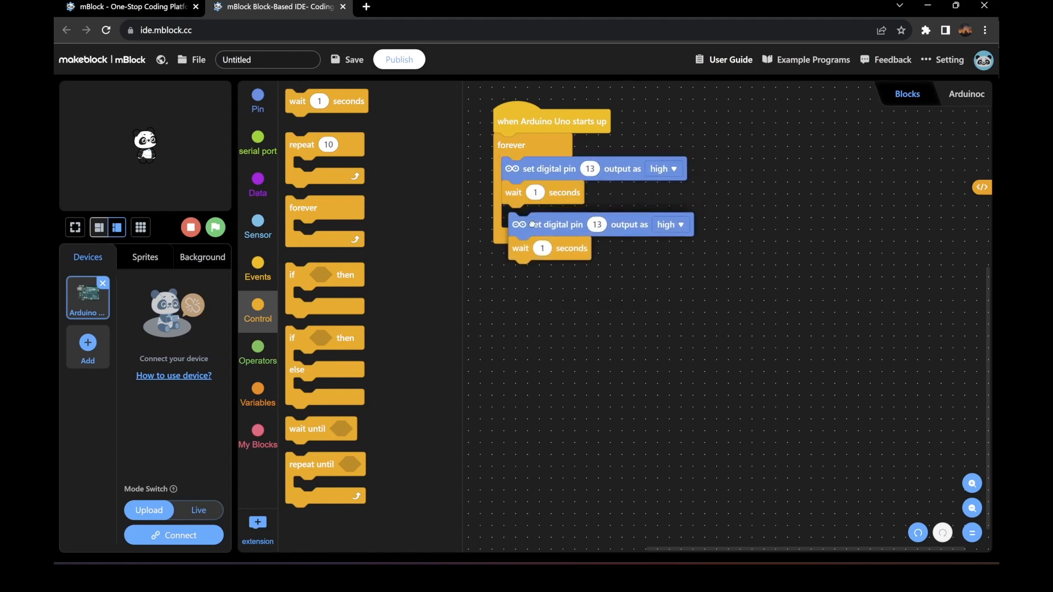
left_click_drag(556, 224, 547, 216)
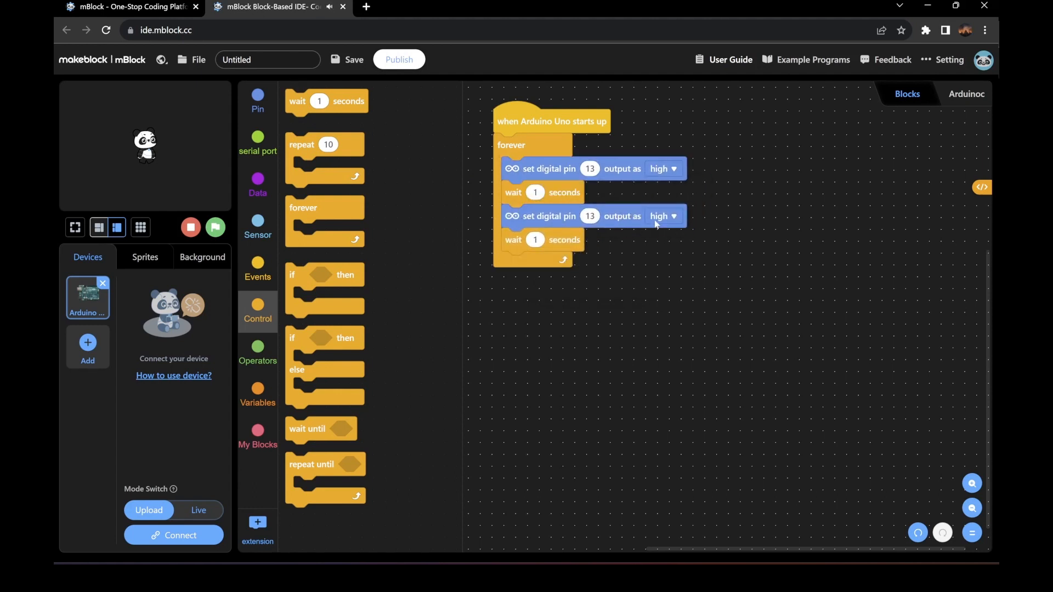
left_click(664, 216)
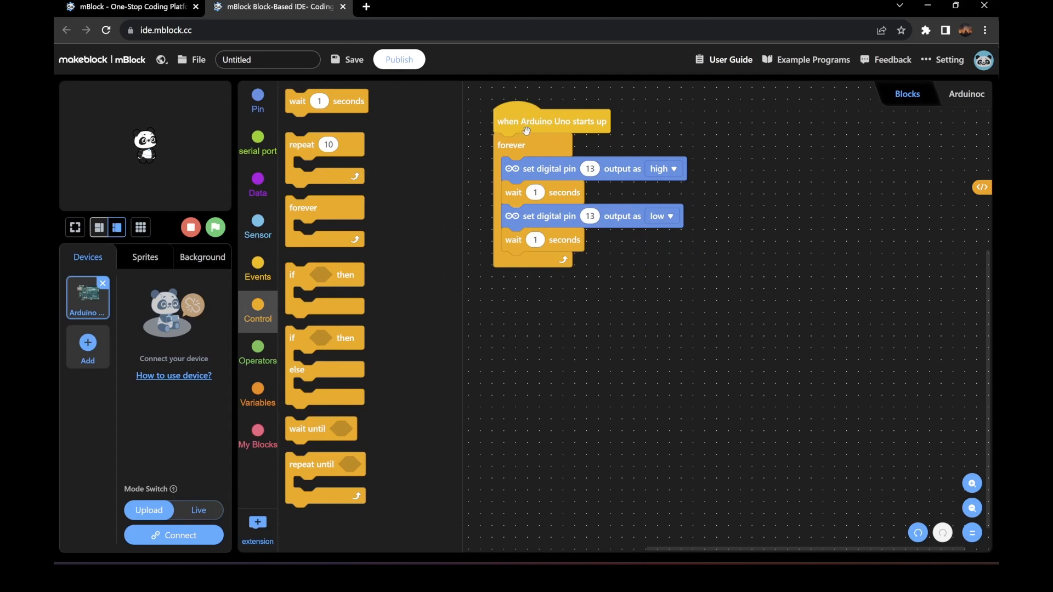
mouse_move(553, 255)
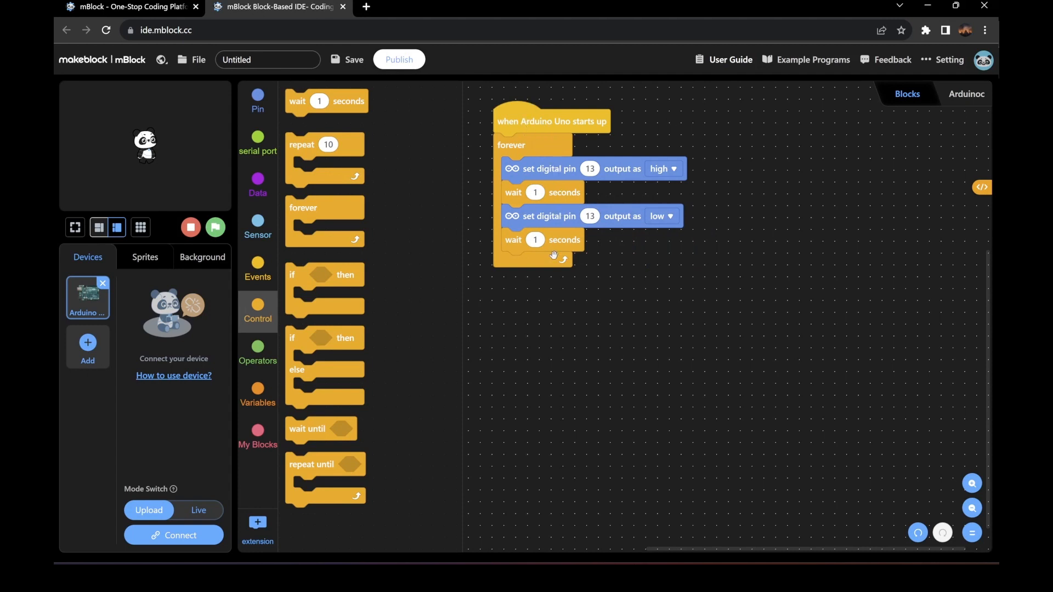
mouse_move(545, 201)
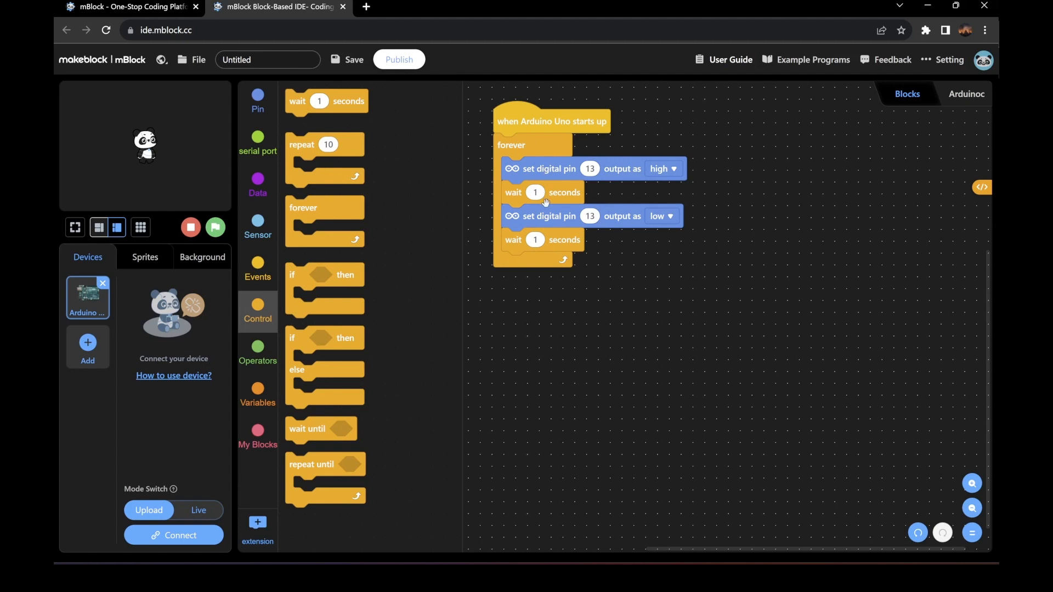
mouse_move(450, 288)
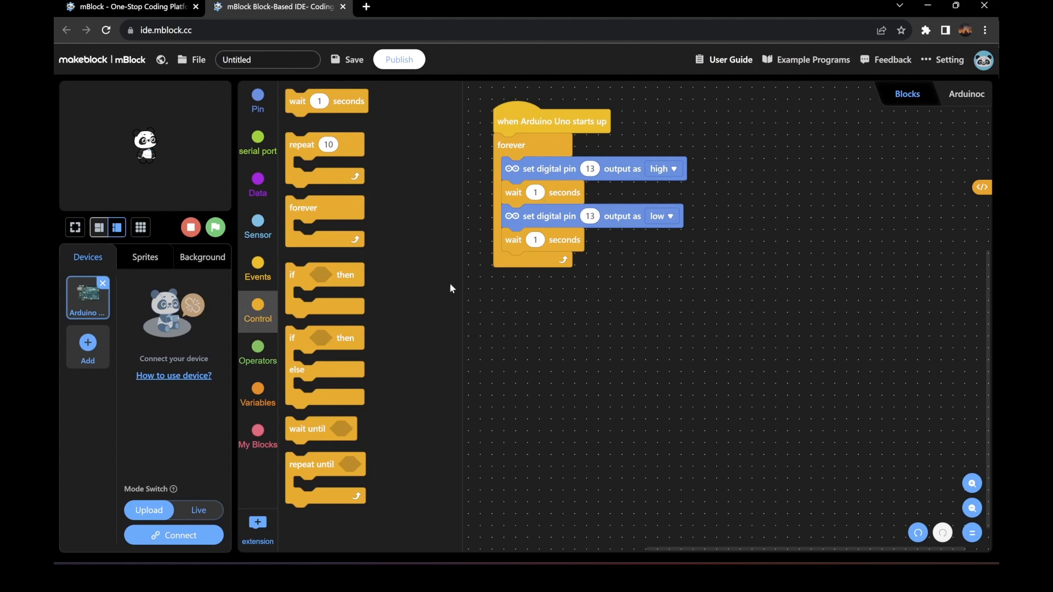
- Create an 'led' variable set to 13 and use it in both pin blocks
left_click(258, 389)
type("led")
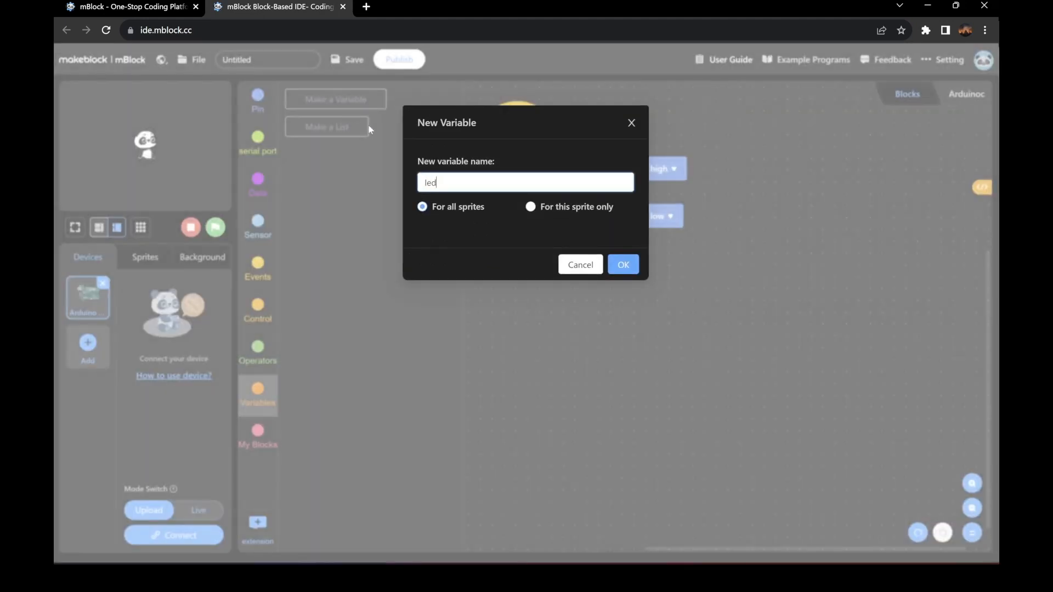
left_click(622, 264)
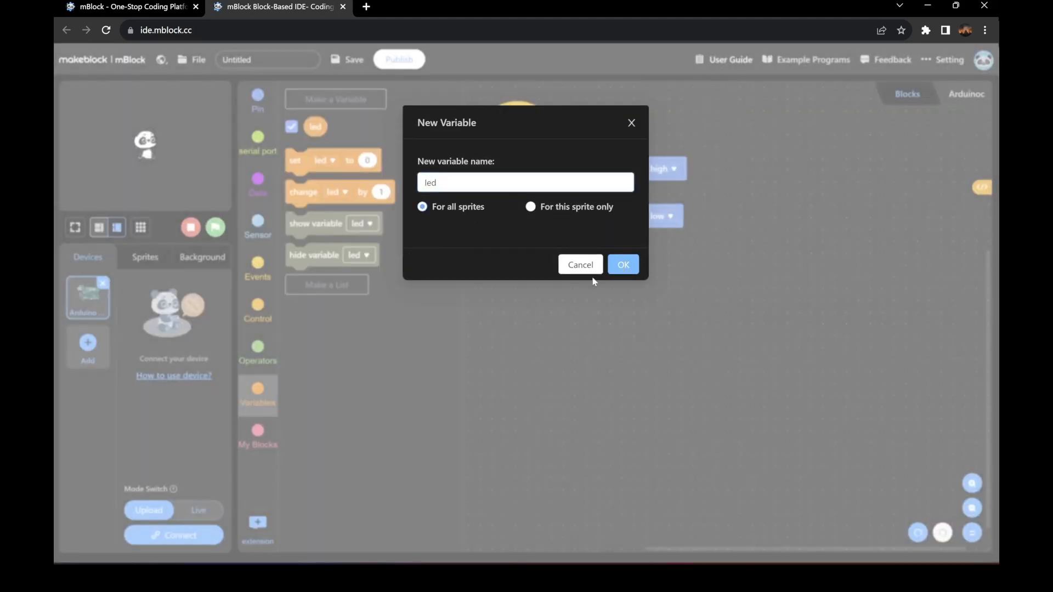
left_click(622, 264)
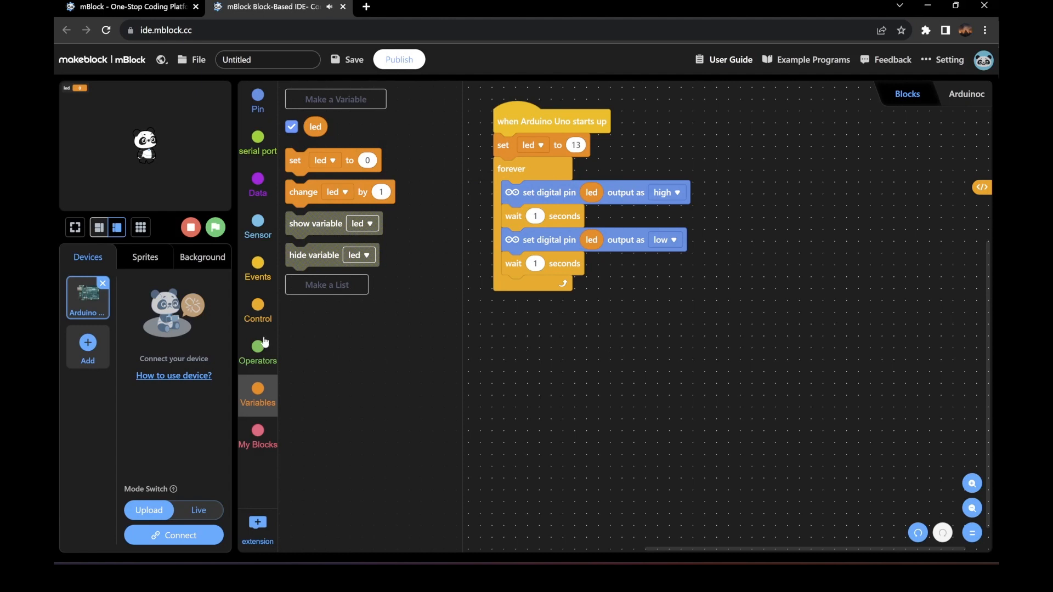
- Replace the wait durations with 'pick random 1 to 10' seconds
left_click(257, 349)
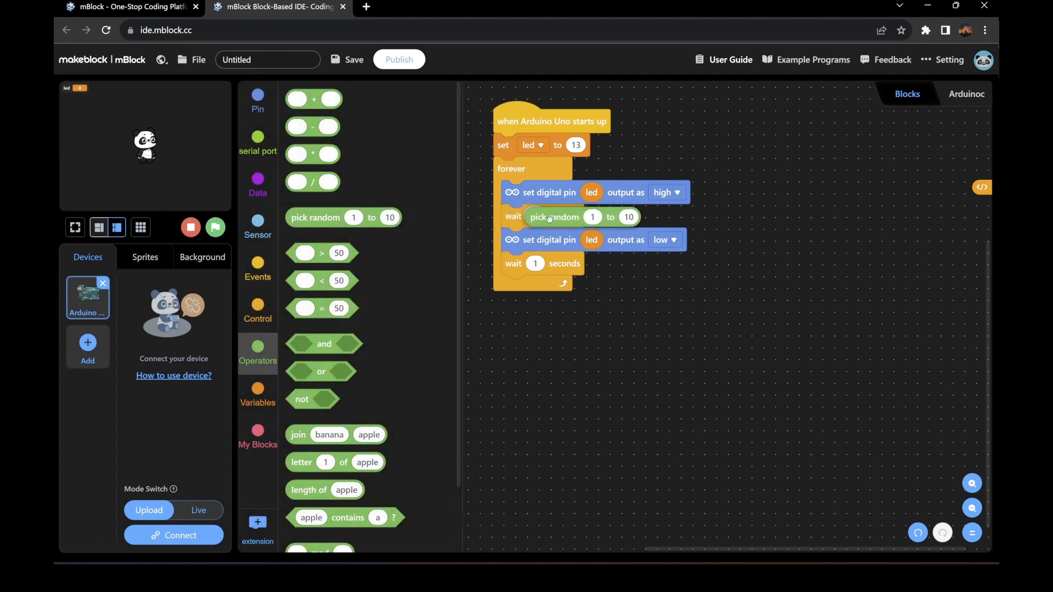
left_click_drag(316, 218, 557, 216)
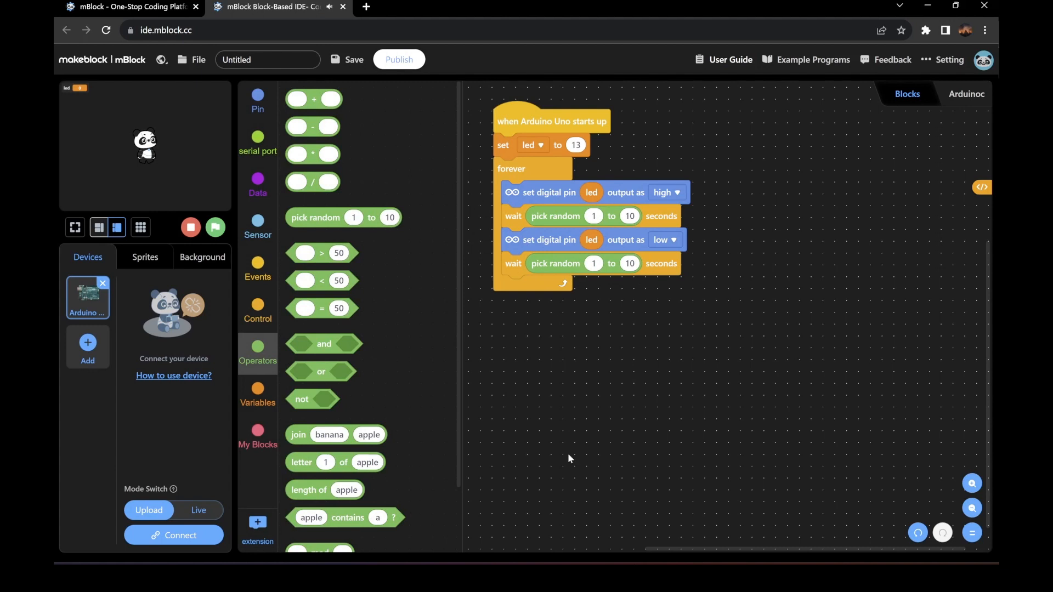
mouse_move(324, 396)
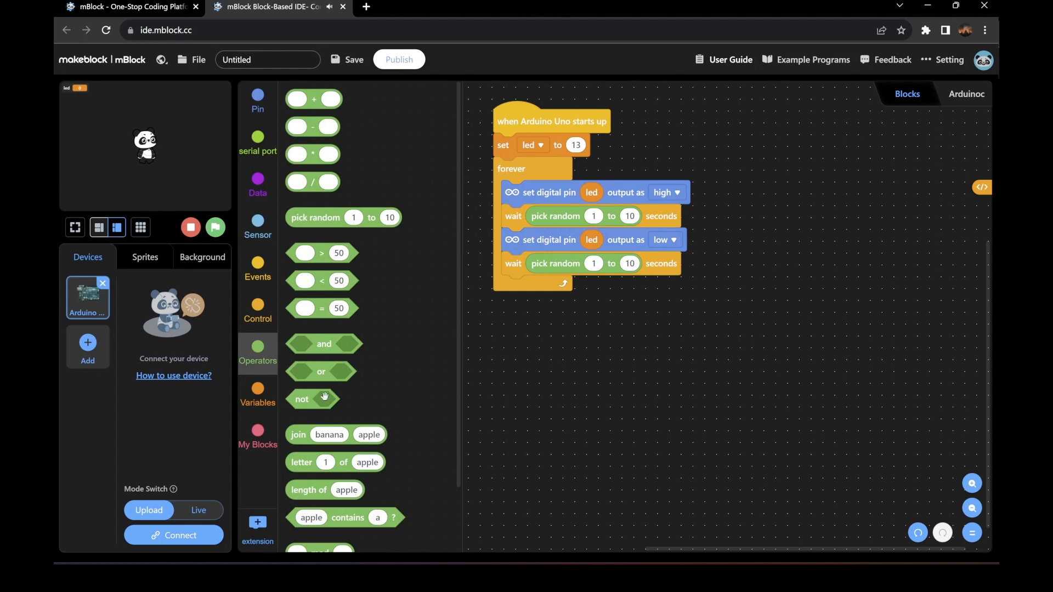